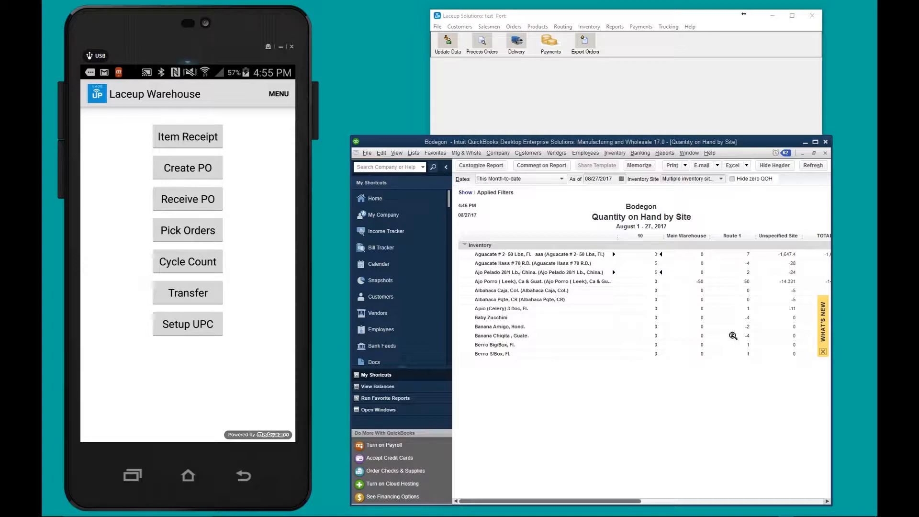
{"action": "mouse_move", "coordinate": [652, 272]}
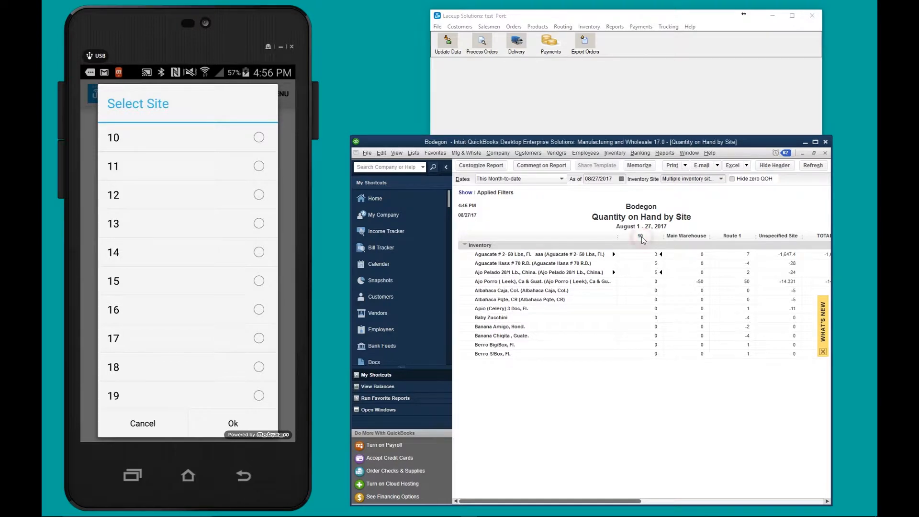
- Select site 10 for the cycle count and confirm it
{"action": "left_click", "coordinate": [258, 137]}
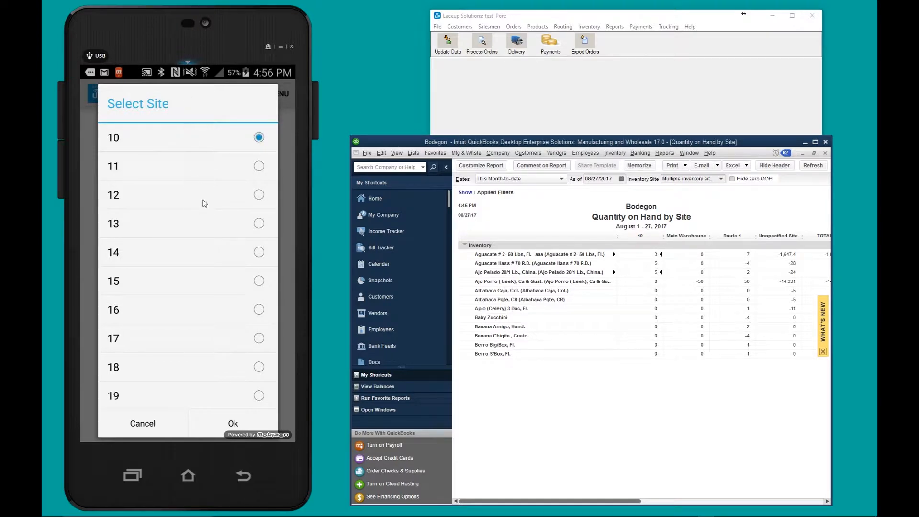
{"action": "left_click", "coordinate": [233, 423]}
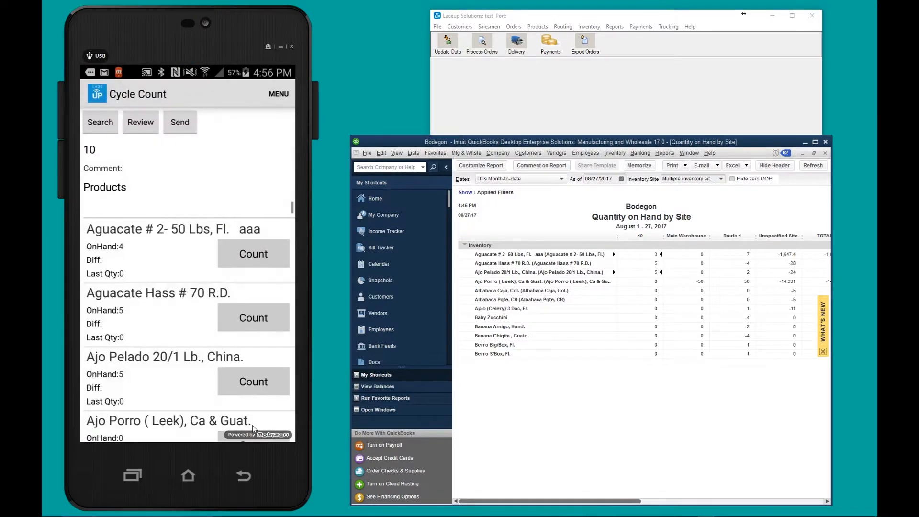
{"action": "mouse_move", "coordinate": [251, 416]}
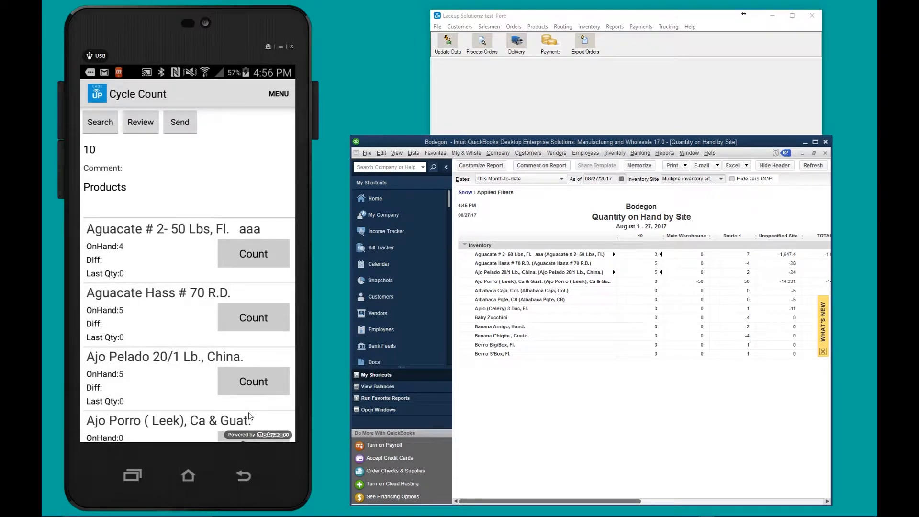
{"action": "mouse_move", "coordinate": [199, 355]}
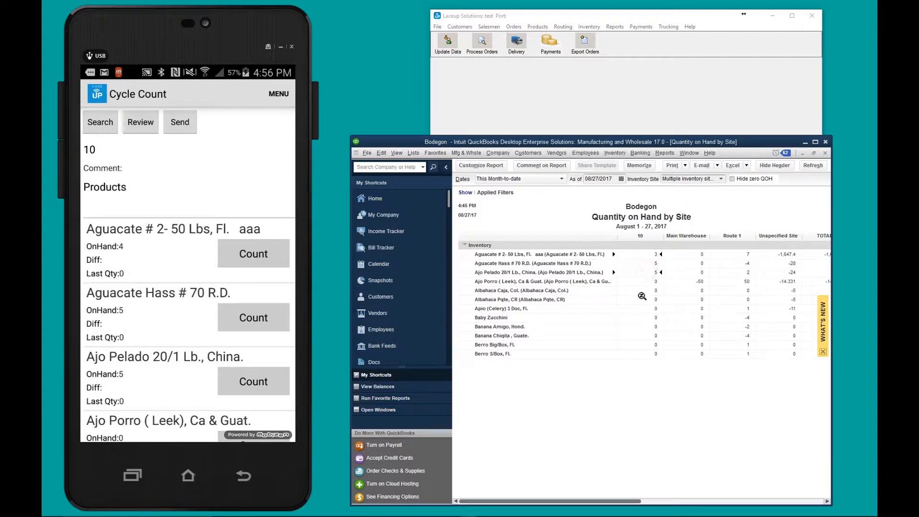
{"action": "mouse_move", "coordinate": [515, 271]}
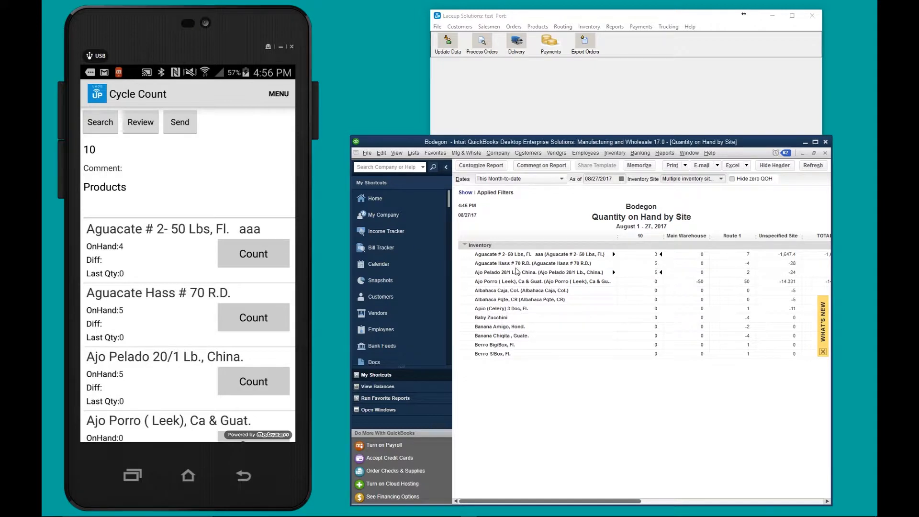
- Count Aguacate as 3, Aguacate Hass # 70 R.D. as 5, Ajo Pelado as 4, then send
{"action": "left_click", "coordinate": [253, 253]}
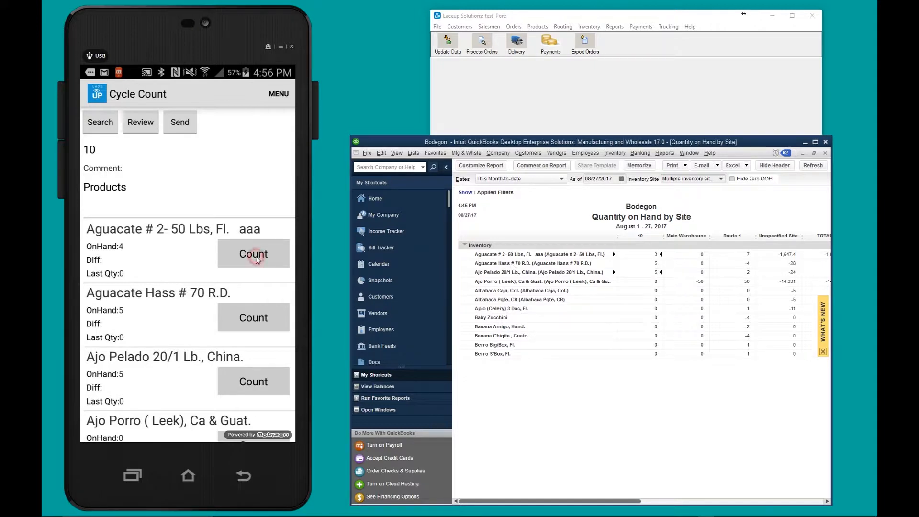
{"action": "left_click", "coordinate": [253, 253]}
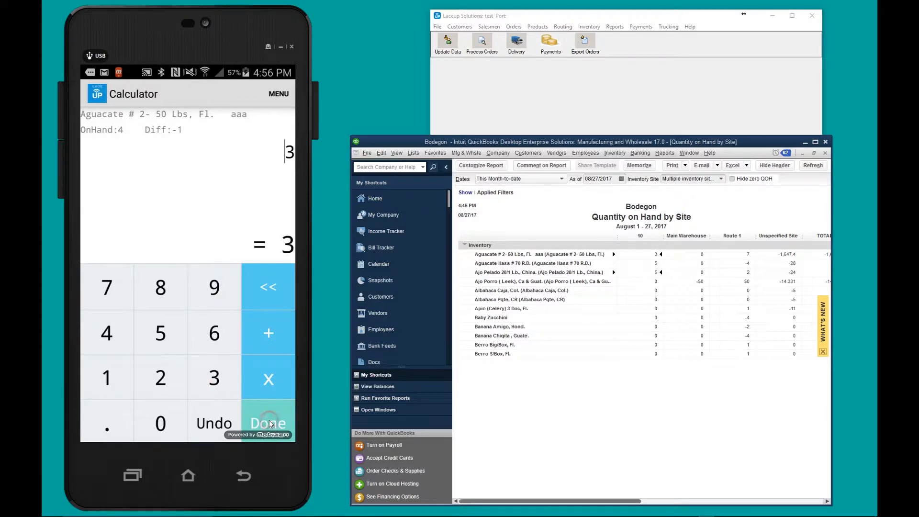
{"action": "left_click", "coordinate": [268, 424]}
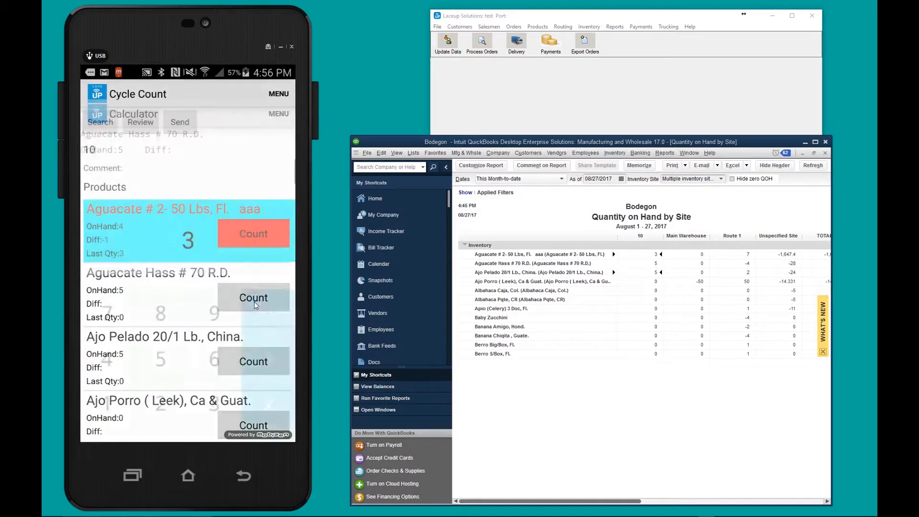
{"action": "left_click", "coordinate": [253, 297]}
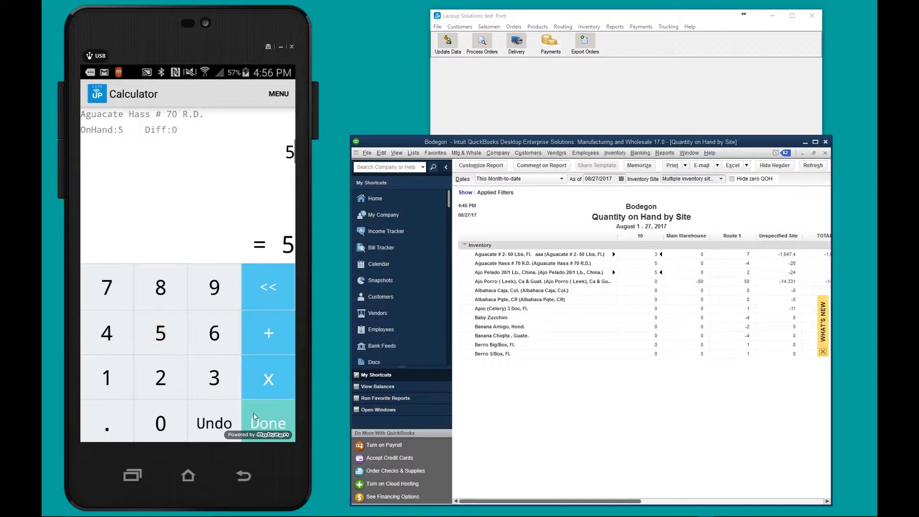
{"action": "left_click", "coordinate": [267, 422]}
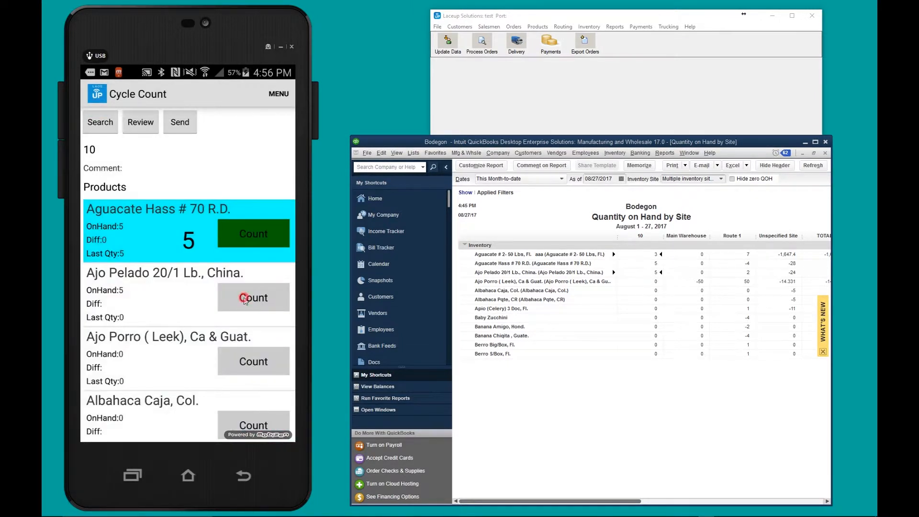
{"action": "left_click", "coordinate": [253, 297]}
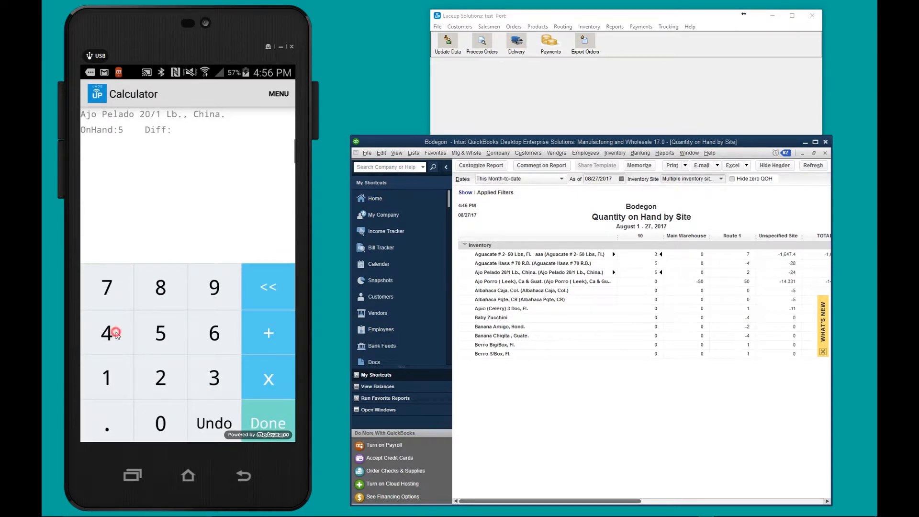
{"action": "left_click", "coordinate": [106, 333]}
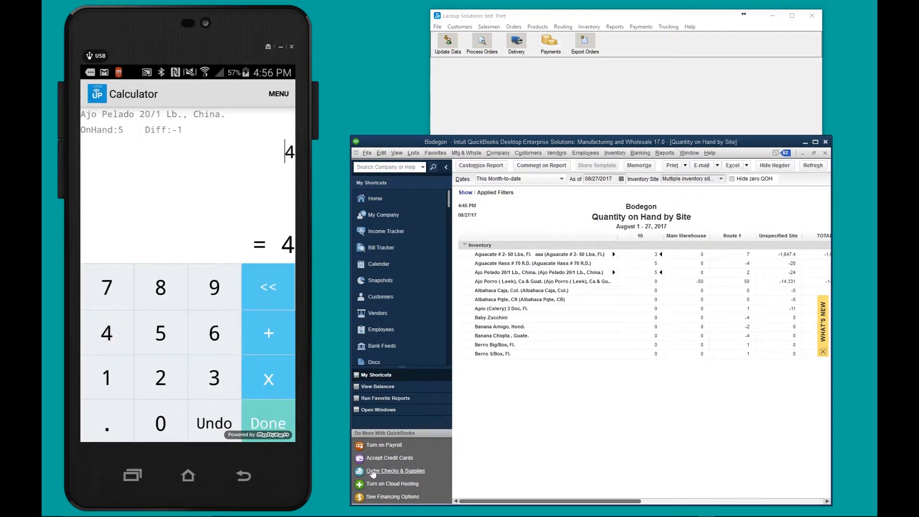
{"action": "left_click", "coordinate": [268, 423]}
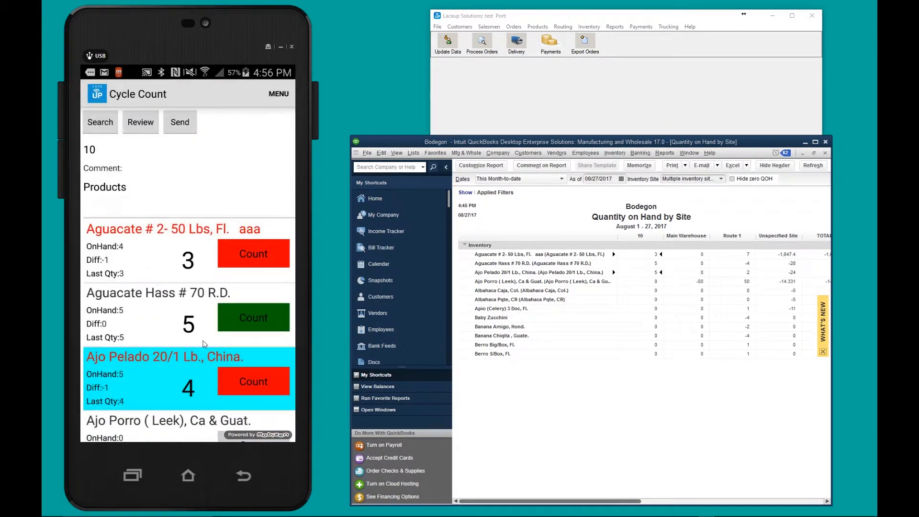
{"action": "mouse_move", "coordinate": [151, 333]}
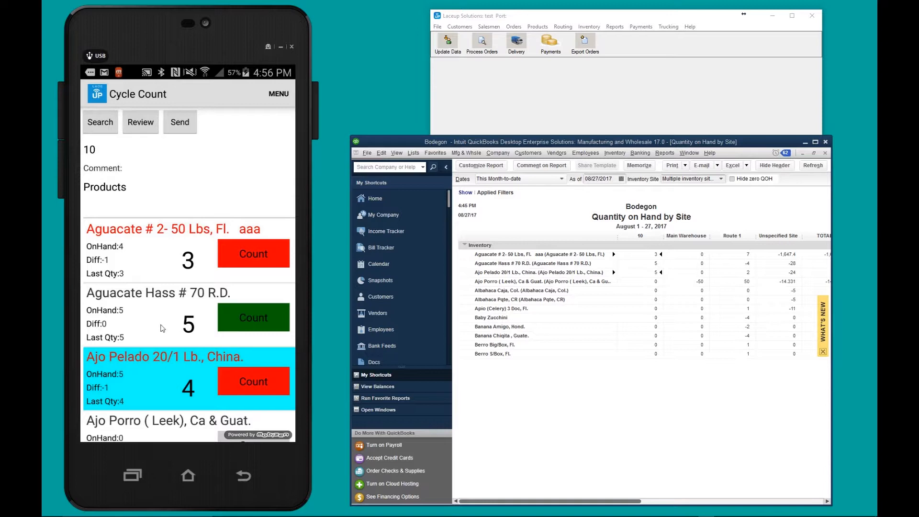
{"action": "mouse_move", "coordinate": [135, 356]}
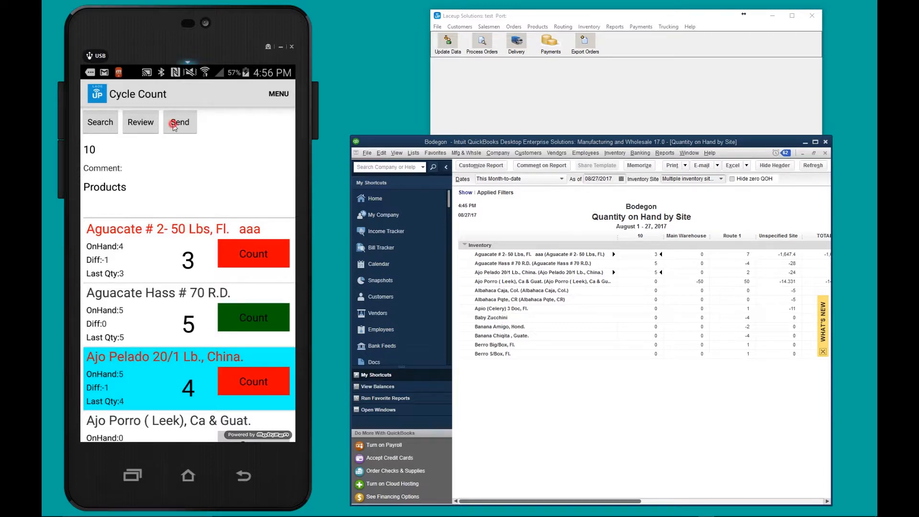
{"action": "left_click", "coordinate": [179, 122]}
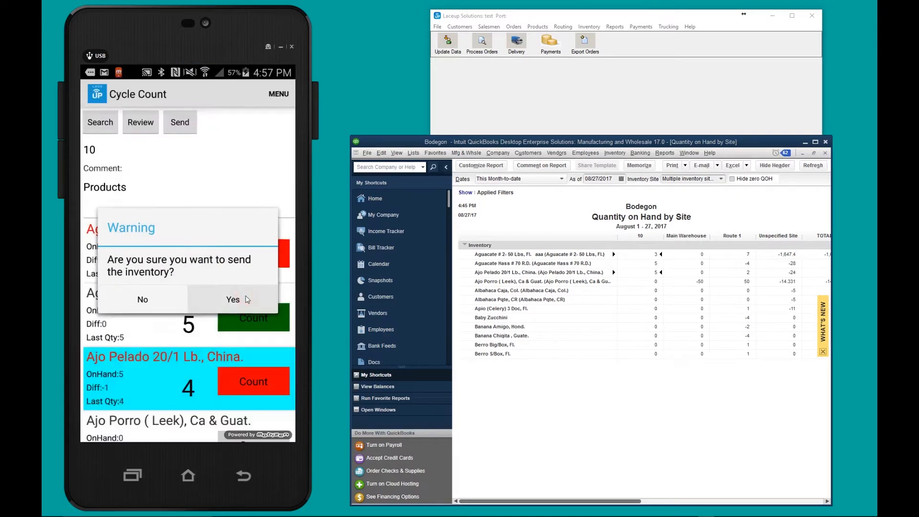
- Confirm the warning to send the site 10 inventory counts
{"action": "left_click", "coordinate": [232, 298]}
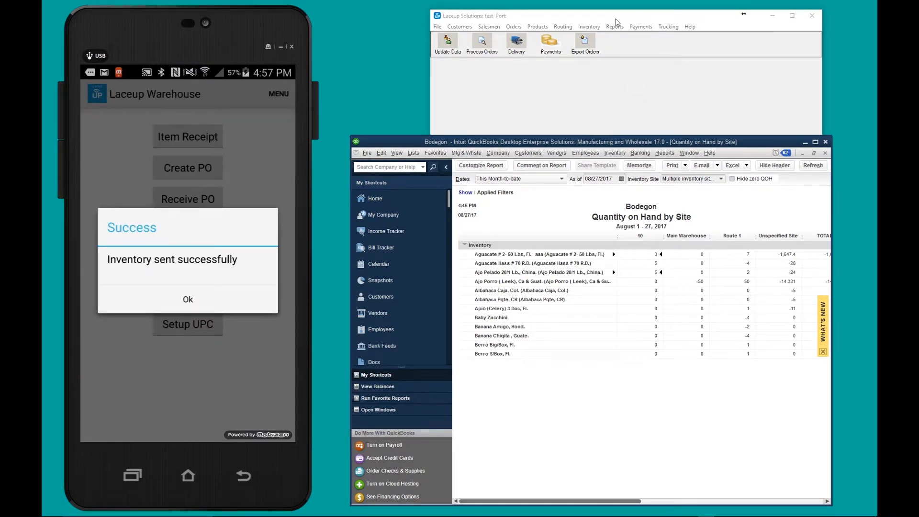
{"action": "mouse_move", "coordinate": [598, 26]}
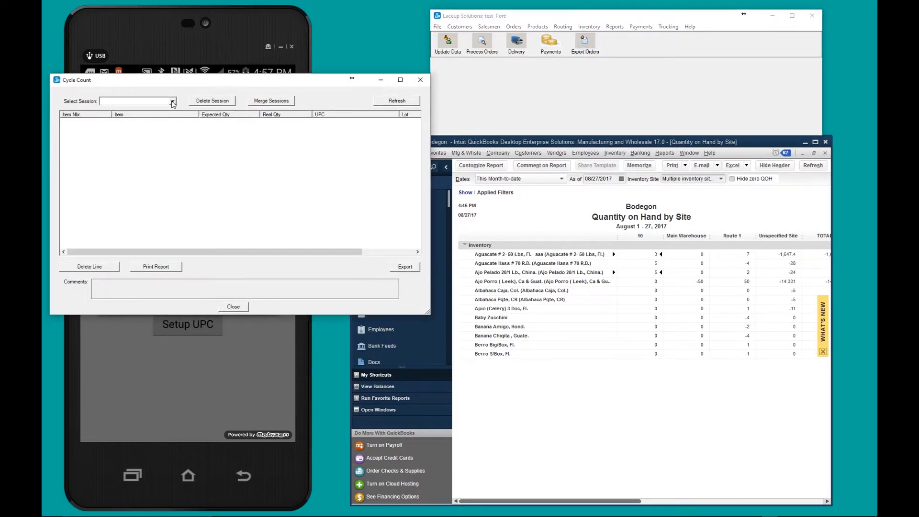
- Export cycle count session 10 ID: 42 from LaceUp Solutions
{"action": "left_click", "coordinate": [172, 101]}
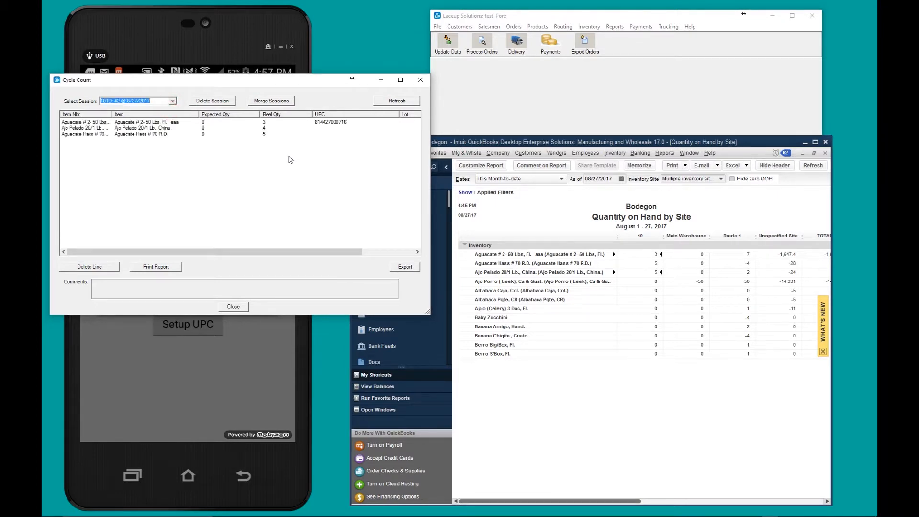
{"action": "mouse_move", "coordinate": [413, 214]}
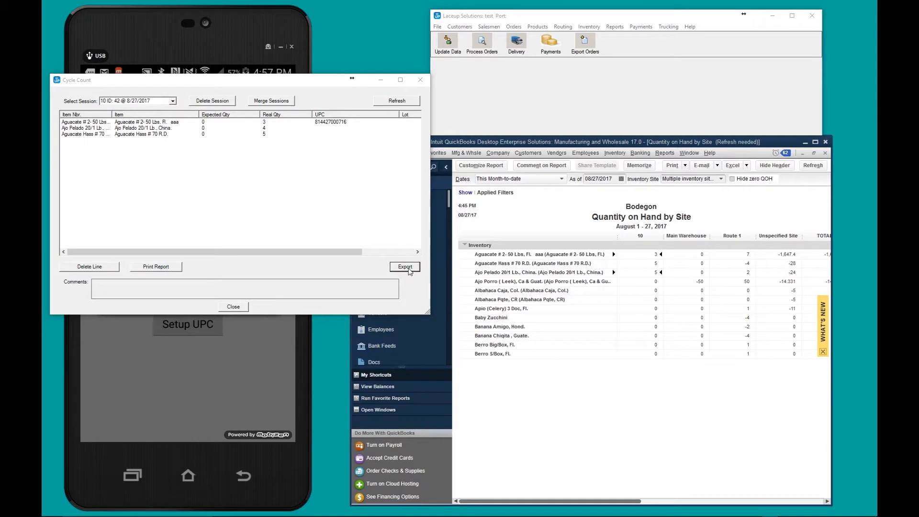
{"action": "left_click", "coordinate": [405, 267]}
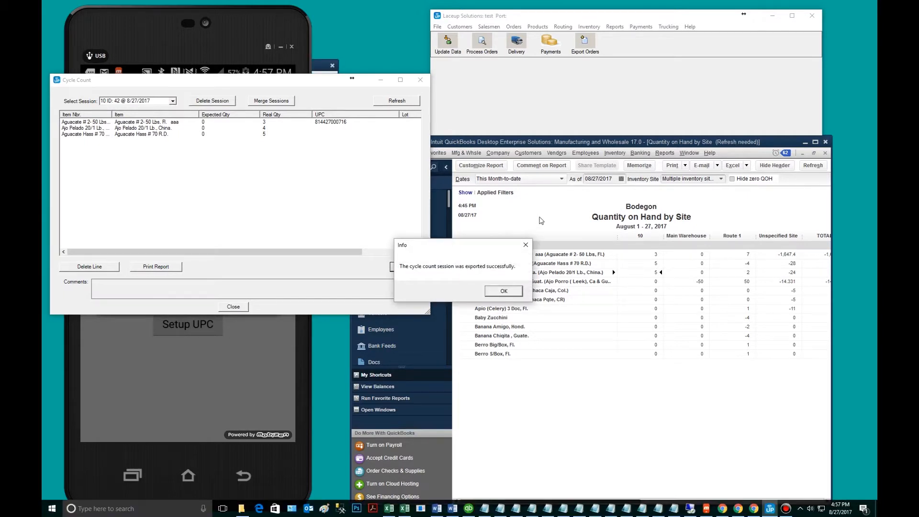
- Acknowledge the export and refresh the QuickBooks Quantity on Hand by Site report
{"action": "left_click", "coordinate": [502, 292]}
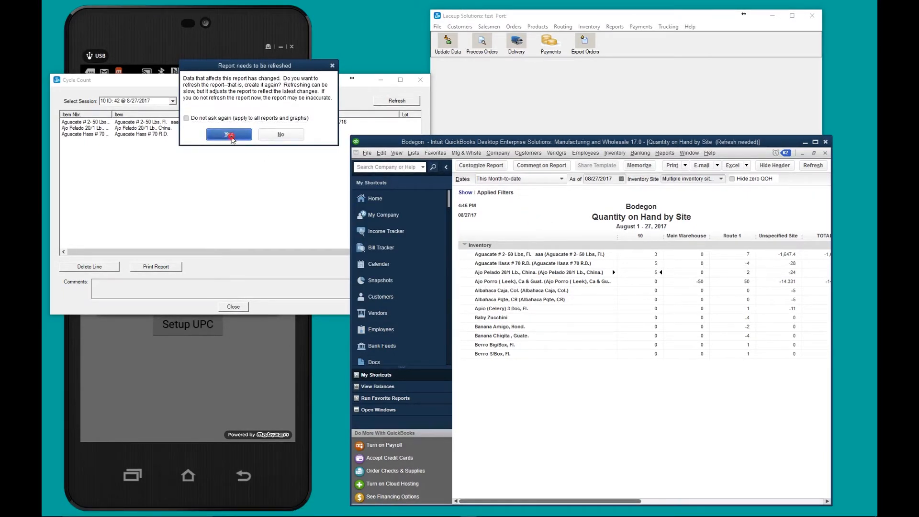
{"action": "left_click", "coordinate": [229, 134]}
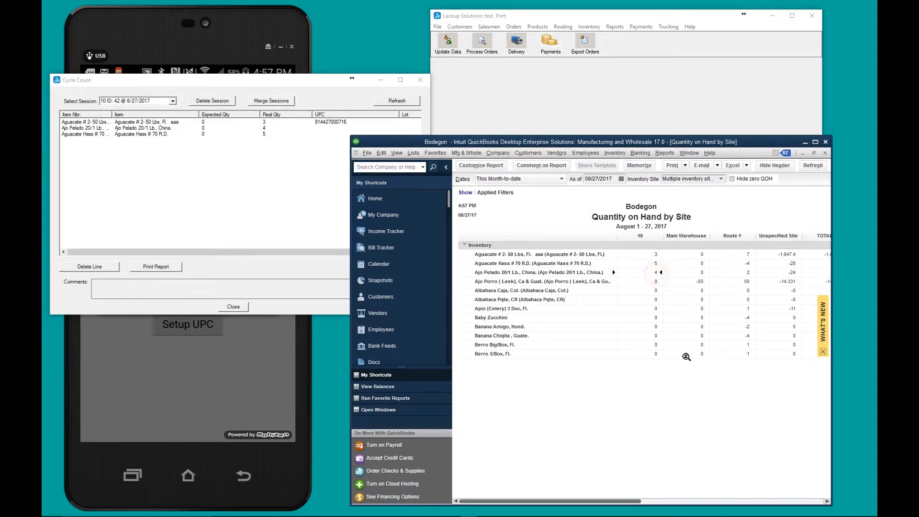
{"action": "mouse_move", "coordinate": [585, 353]}
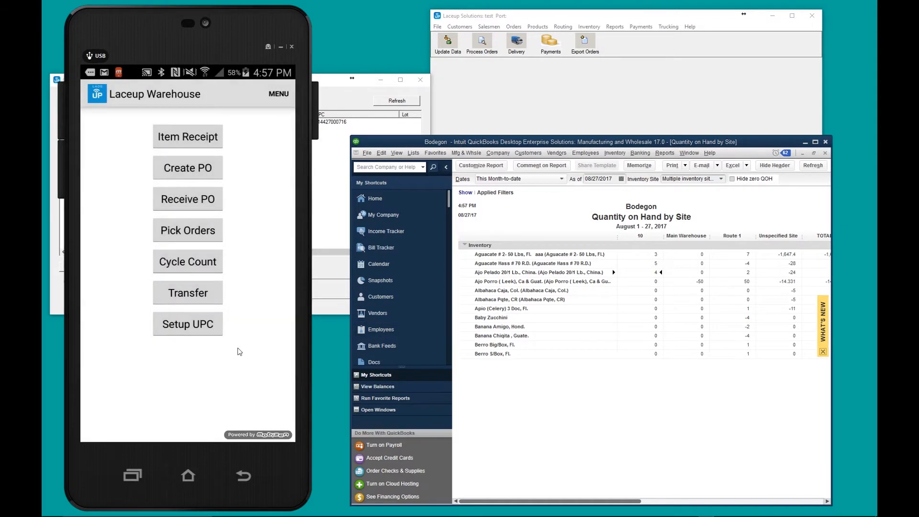
{"action": "mouse_move", "coordinate": [230, 308]}
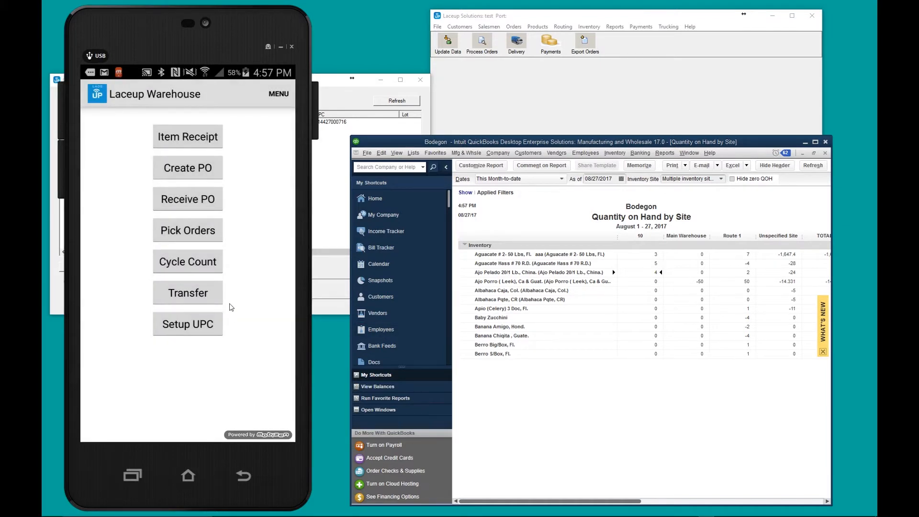